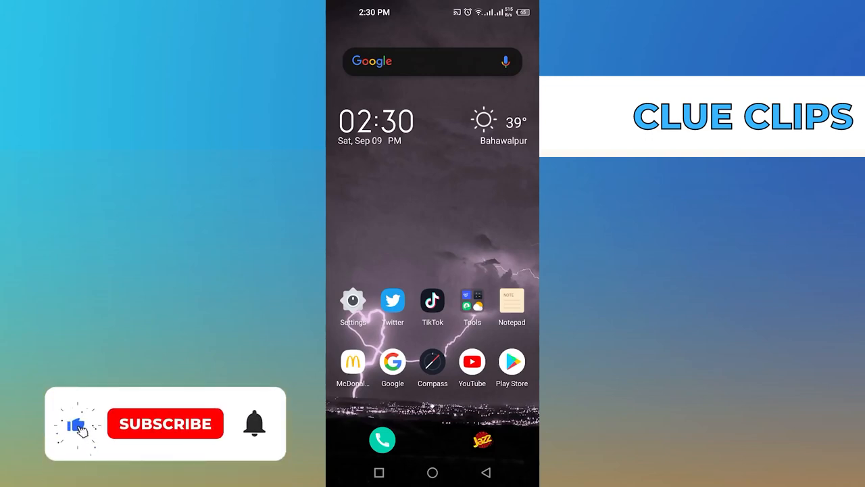
Launch the Google app from the home screen to its Discover feed.
click(165, 424)
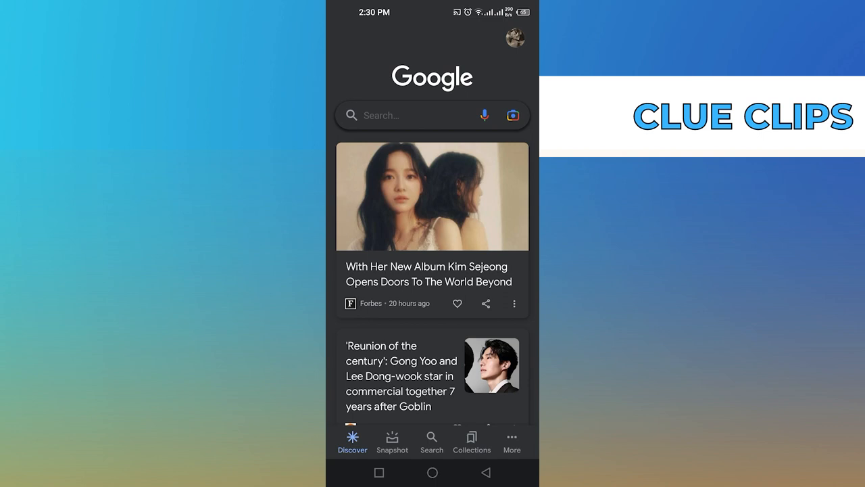
Navigate from the profile menu through Settings to Hey Google & Voice Match.
click(515, 38)
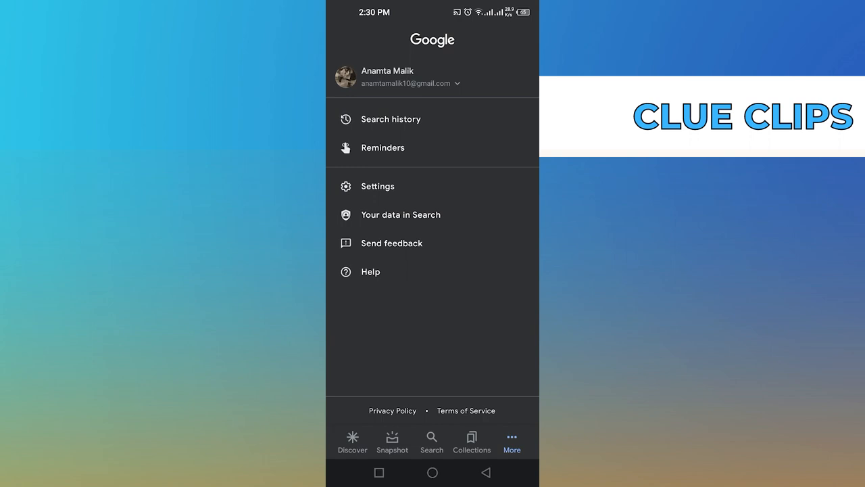
click(377, 186)
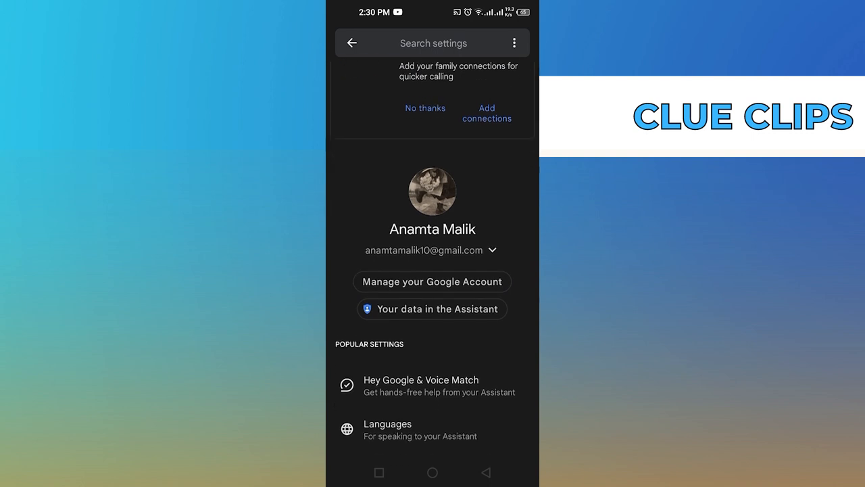
click(421, 386)
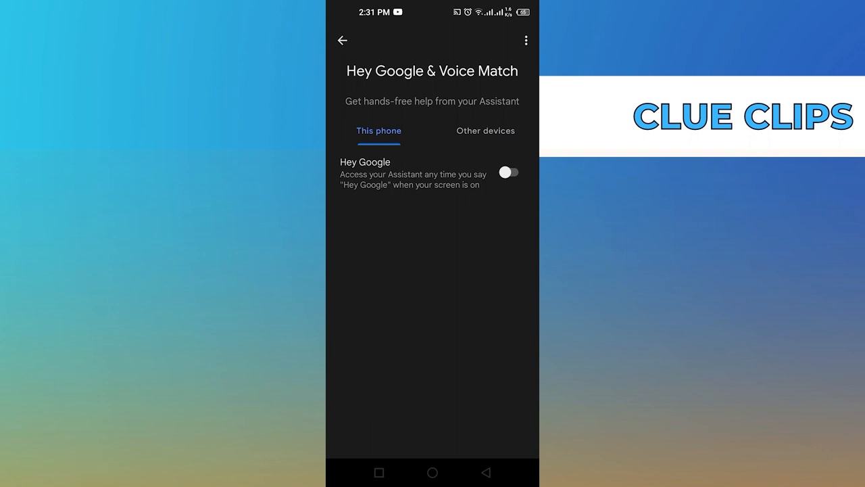
Switch on Hey Google and continue to the Voice Match terms.
click(508, 173)
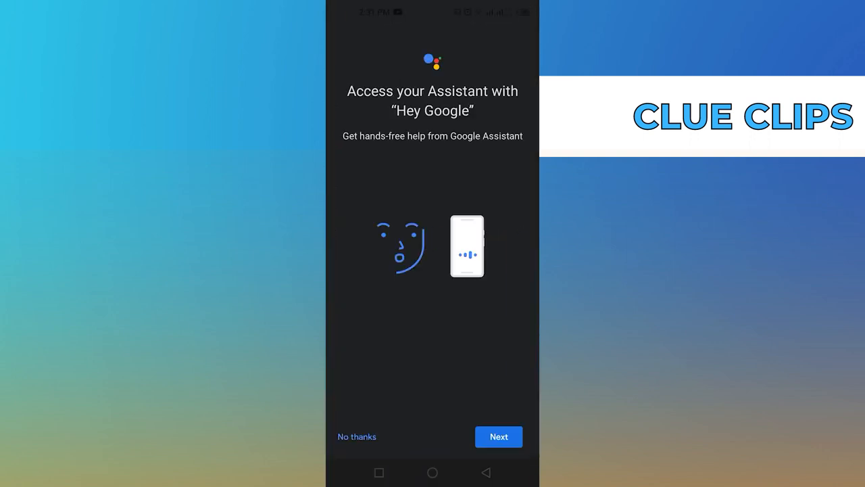
click(498, 435)
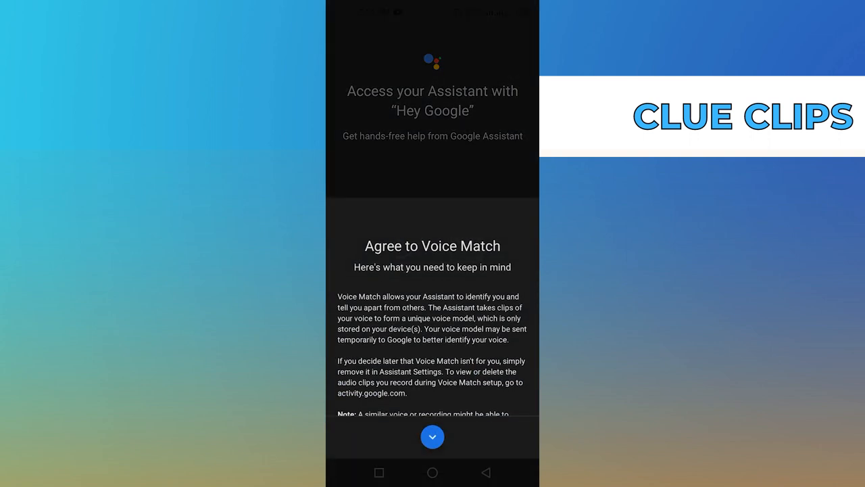
Scroll through and agree to the Voice Match terms.
click(432, 436)
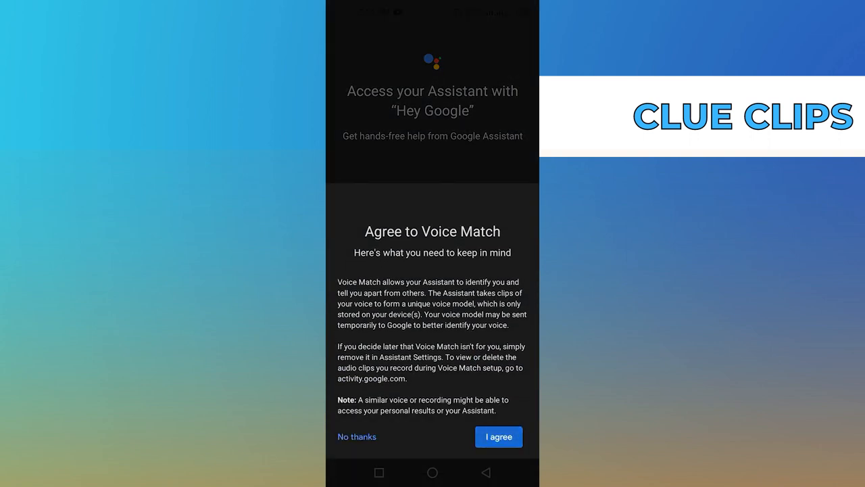
click(498, 437)
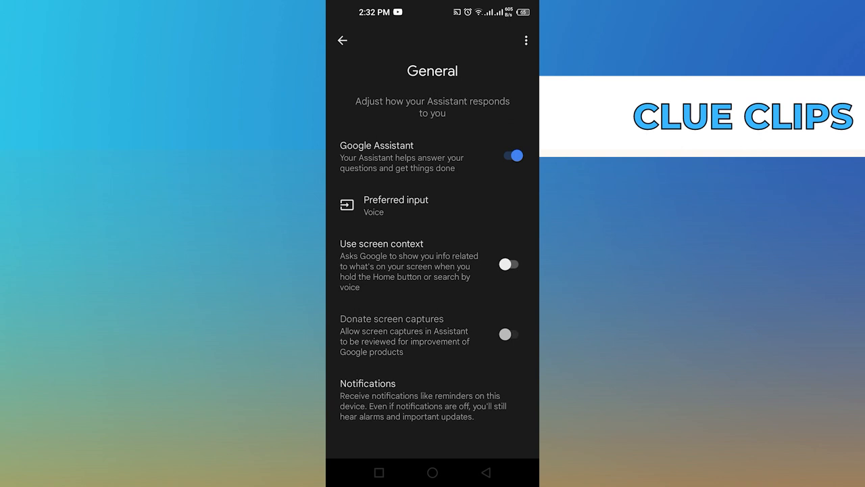
Toggle Google Assistant off and back on under General, then return home.
click(514, 156)
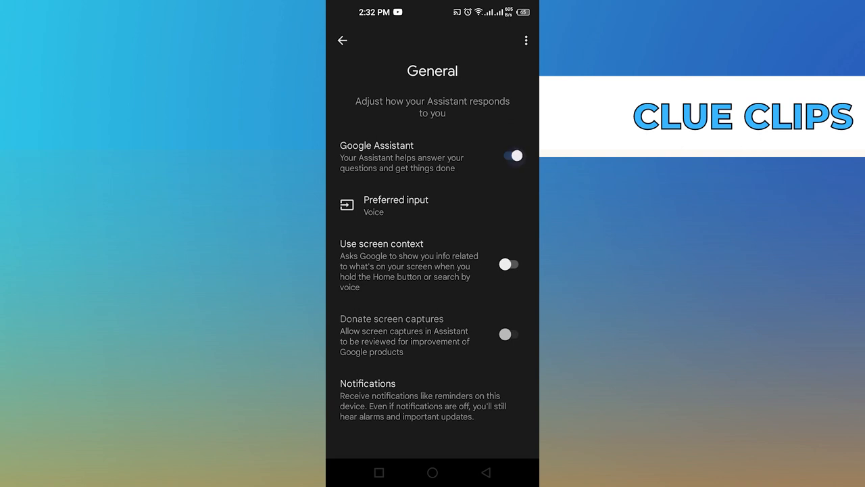
click(513, 156)
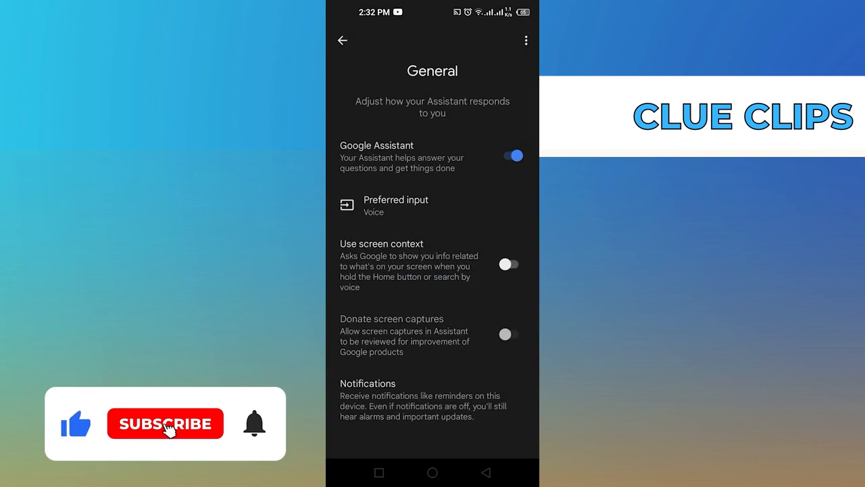
click(433, 473)
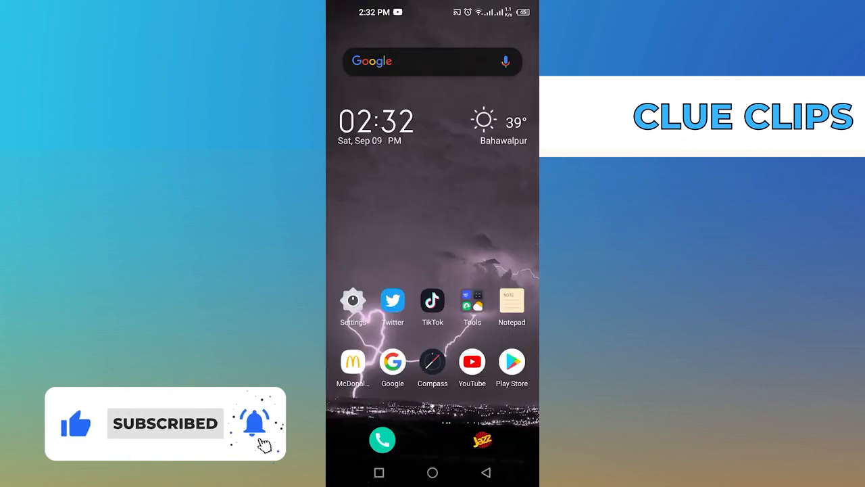